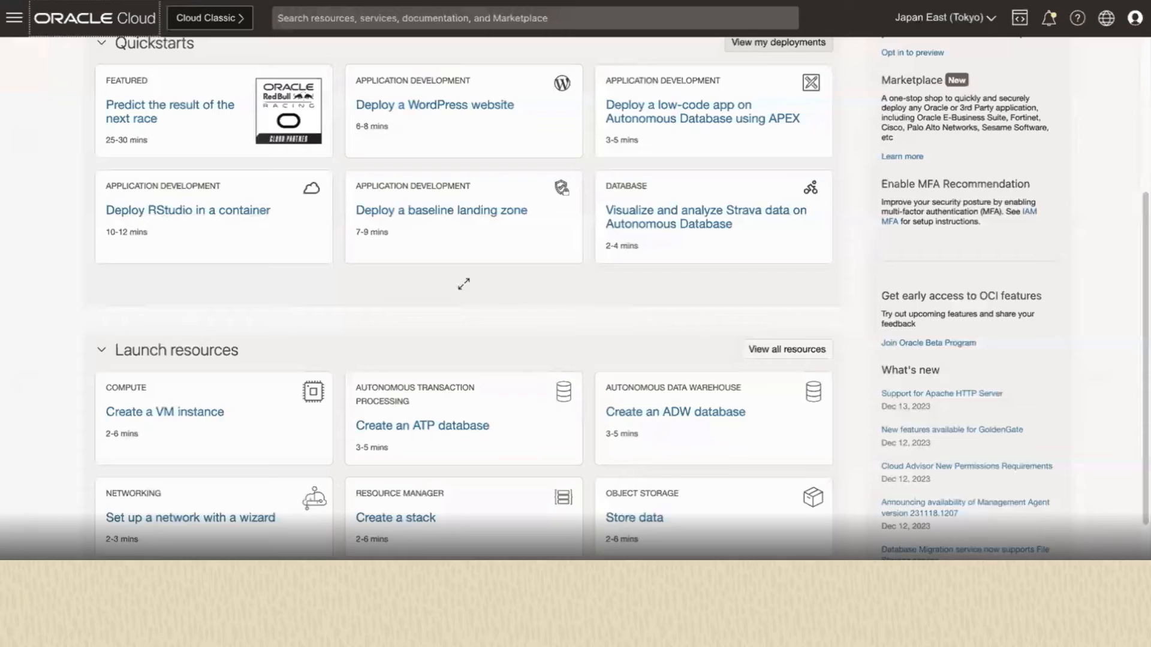
Step: Navigate through the console menu to the File Storage File Systems list
{"action": "scroll", "scroll_direction": "down", "scroll_amount": 3}
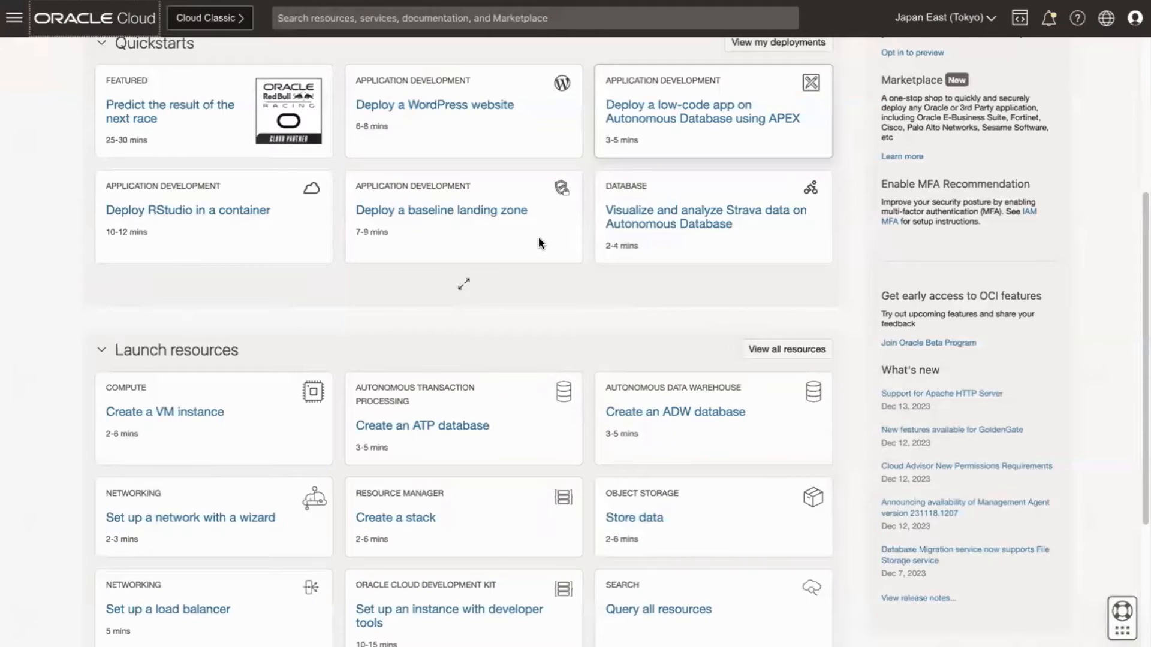
{"action": "mouse_move", "coordinate": [15, 17]}
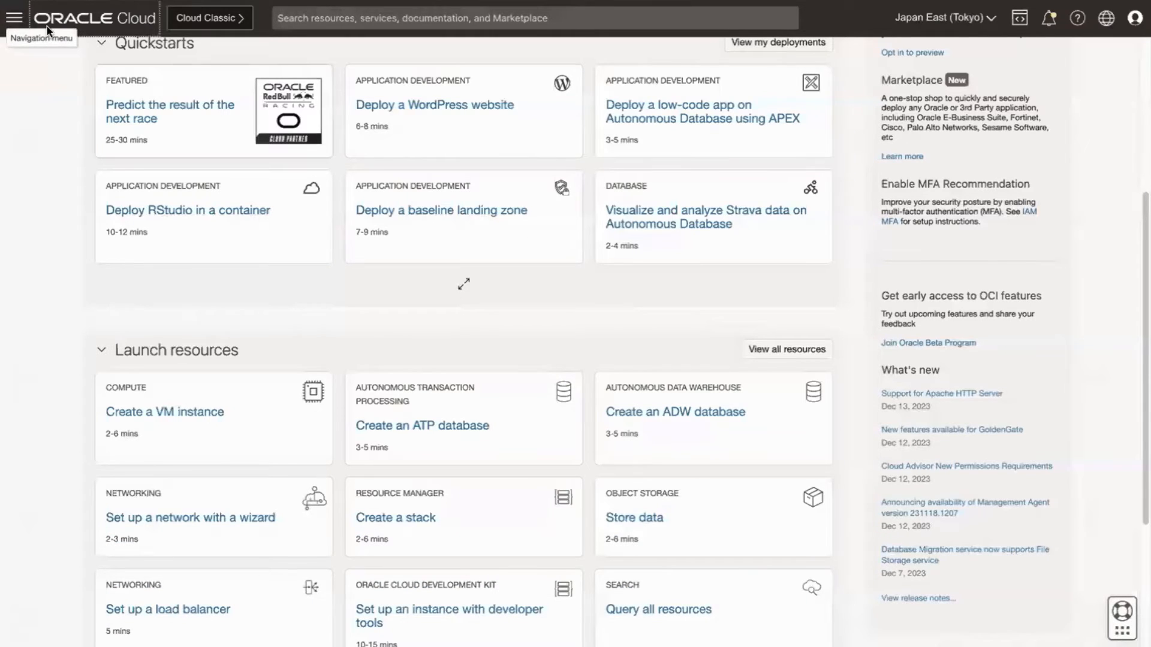
{"action": "left_click", "coordinate": [14, 17]}
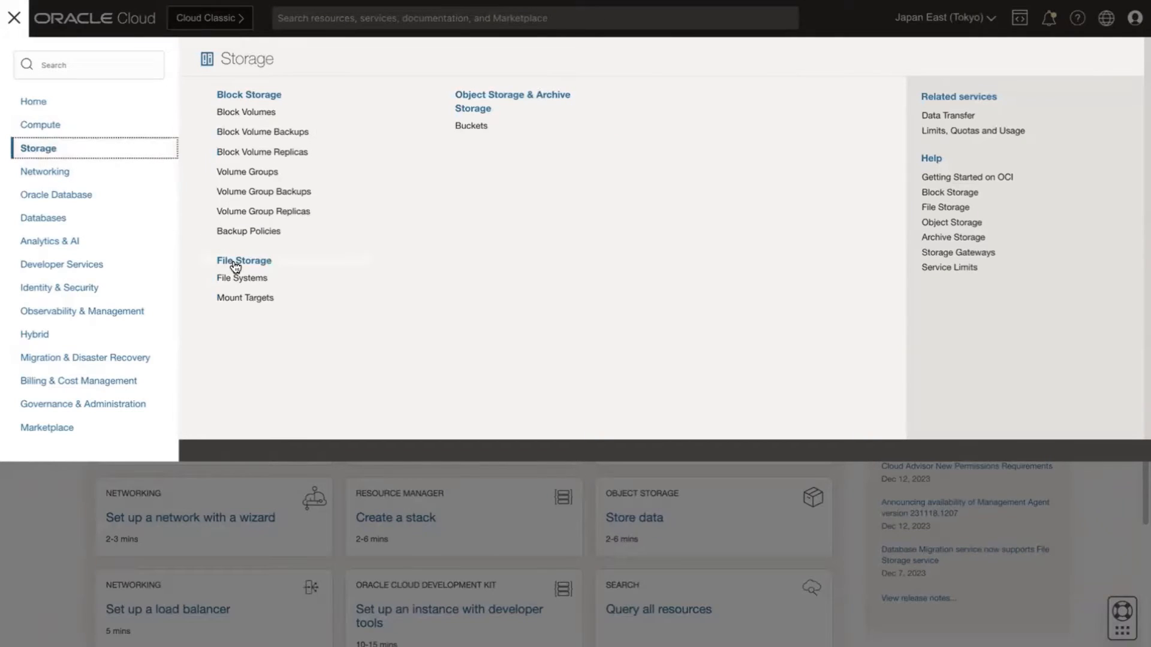
{"action": "left_click", "coordinate": [242, 277]}
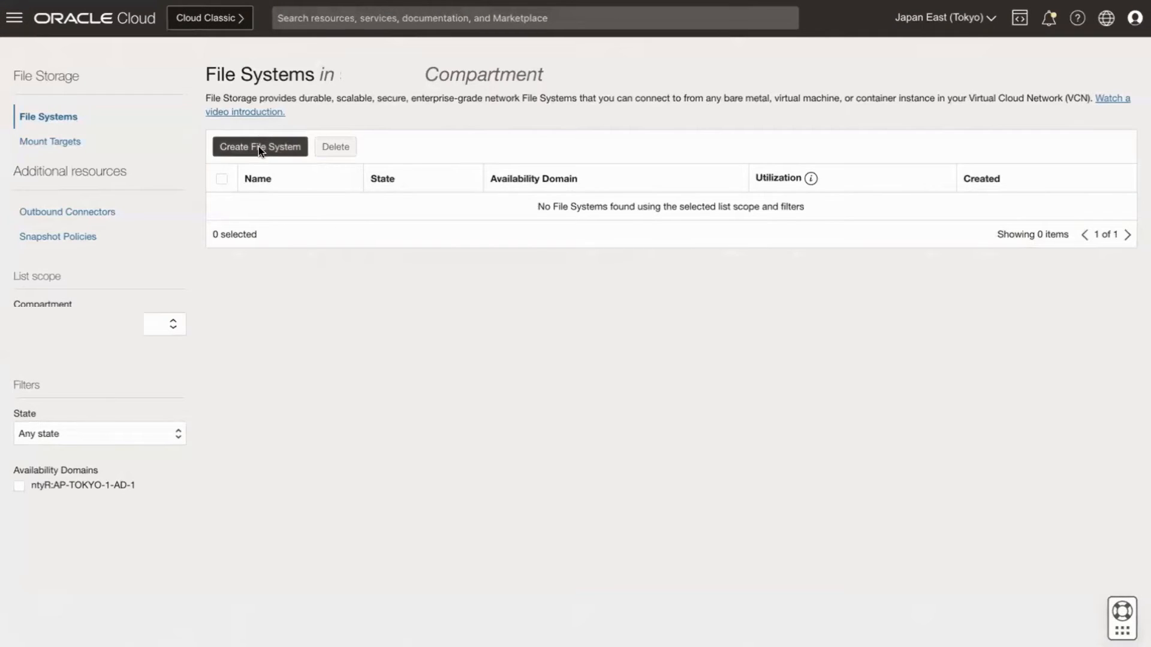
Step: Begin a new file system and enter FSS-Storage as its name
{"action": "left_click", "coordinate": [259, 146]}
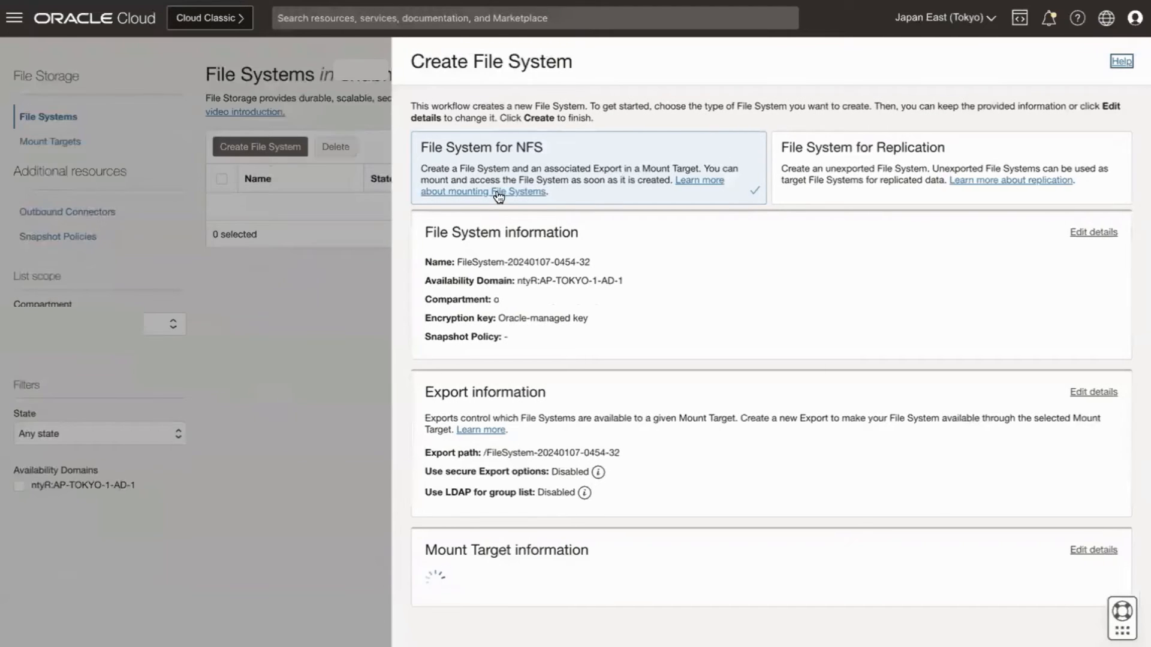
{"action": "left_click", "coordinate": [1092, 232]}
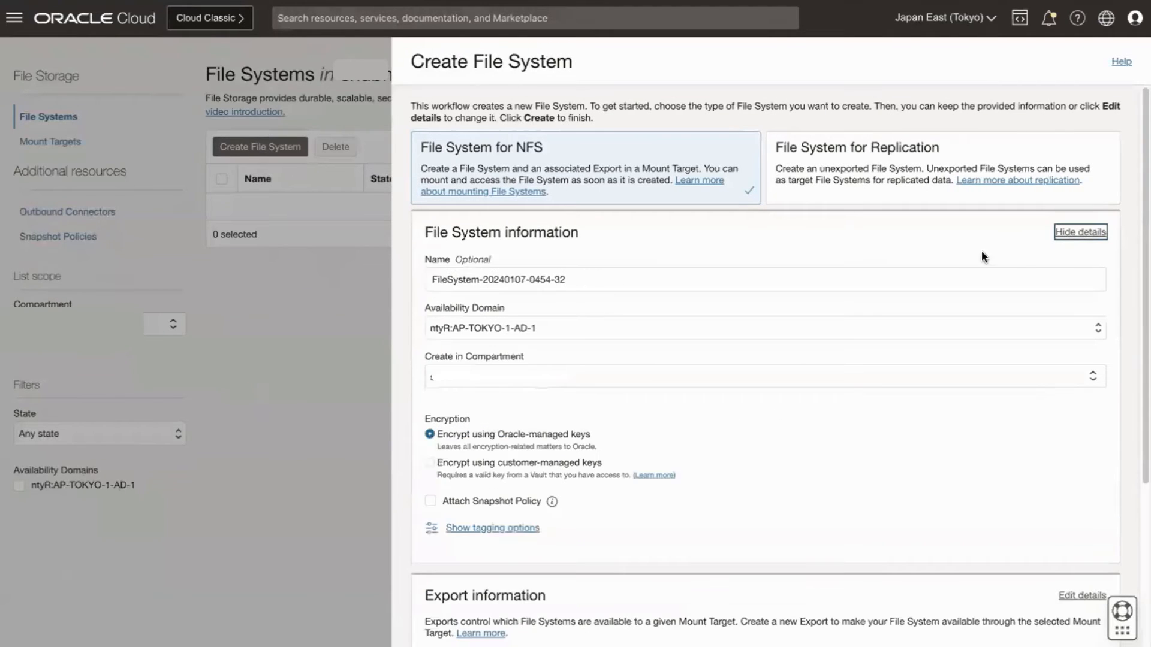
{"action": "type", "text": "FSS-Storage"}
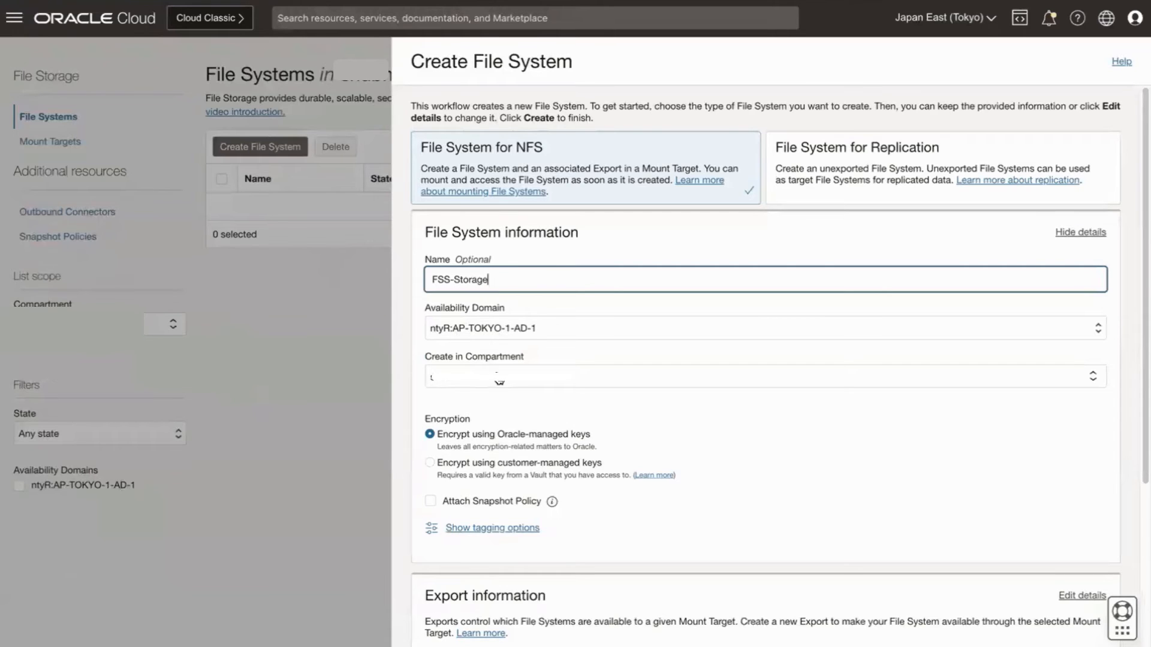
{"action": "scroll", "scroll_direction": "down", "scroll_amount": 3}
{"action": "type", "text": "FSSMount"}
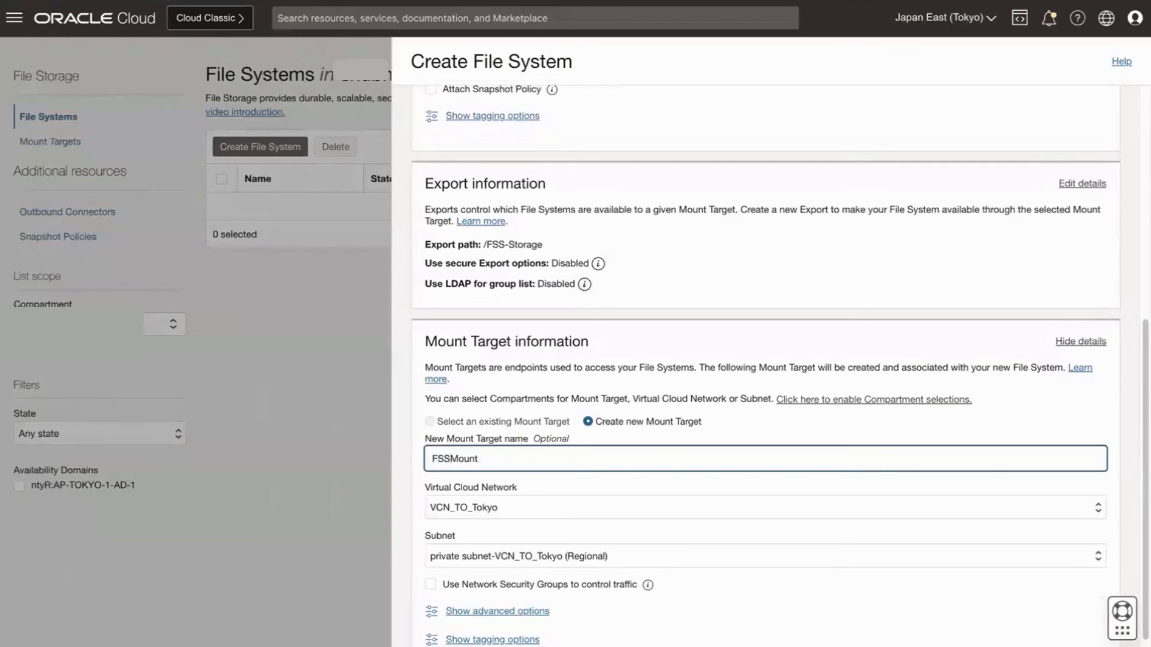
Step: Put mount target FSS-Mount in the public subnet, create FSS-Storage, and open its details
{"action": "left_click", "coordinate": [763, 555]}
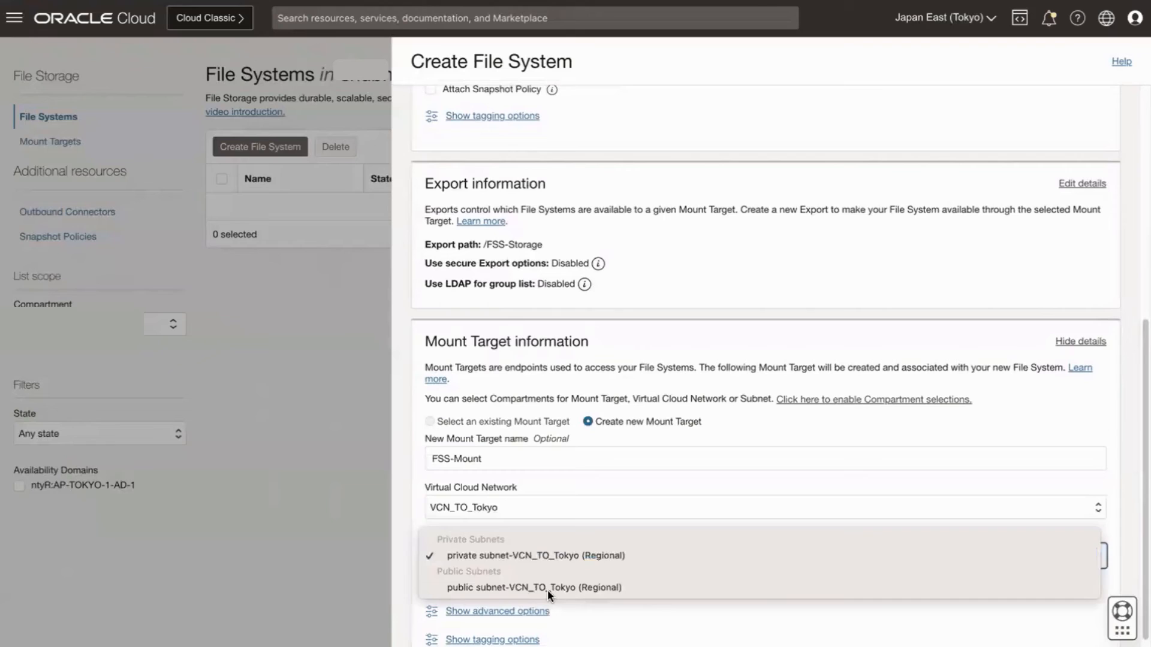
{"action": "left_click", "coordinate": [533, 587]}
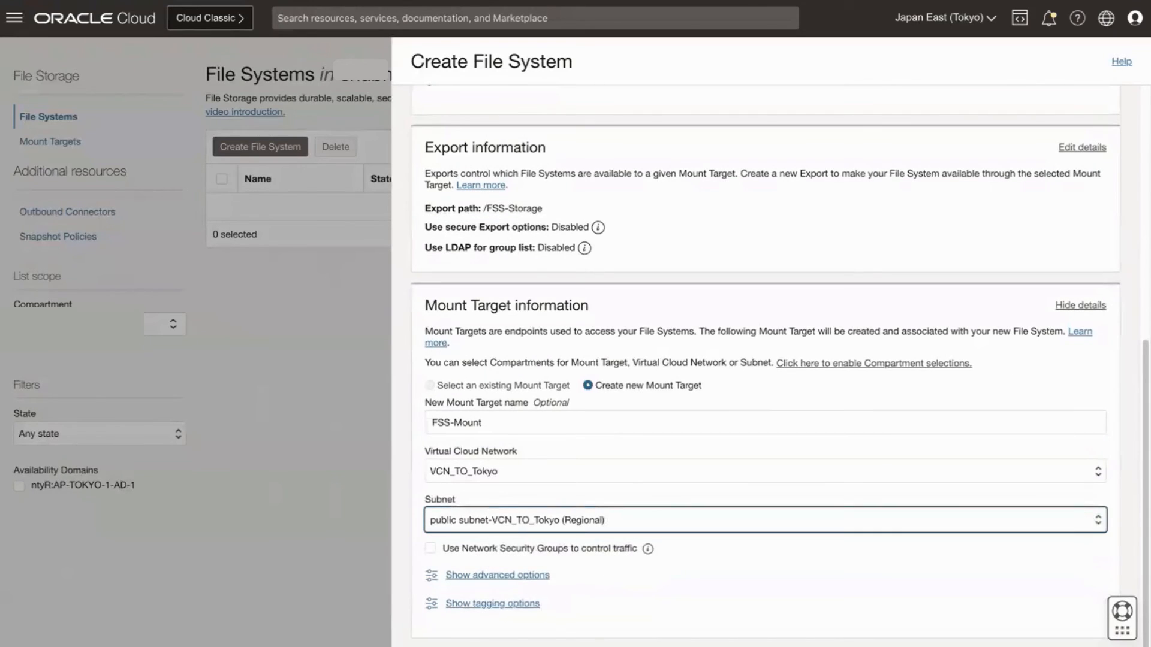
{"action": "scroll", "scroll_direction": "down", "scroll_amount": 3}
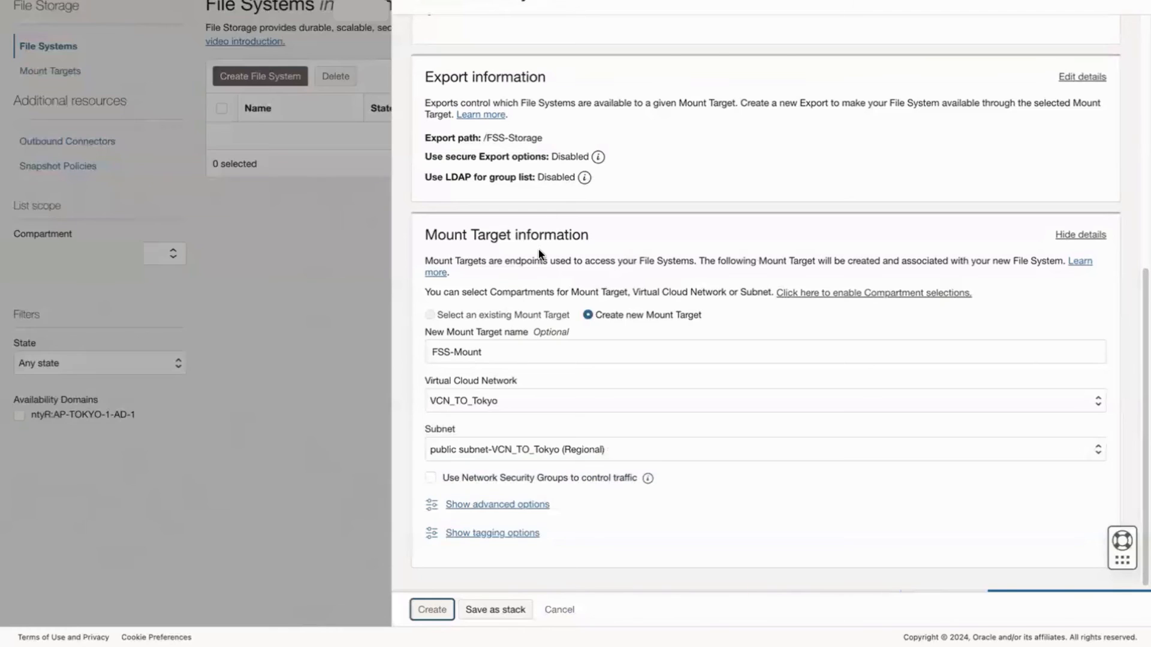
{"action": "left_click", "coordinate": [432, 609]}
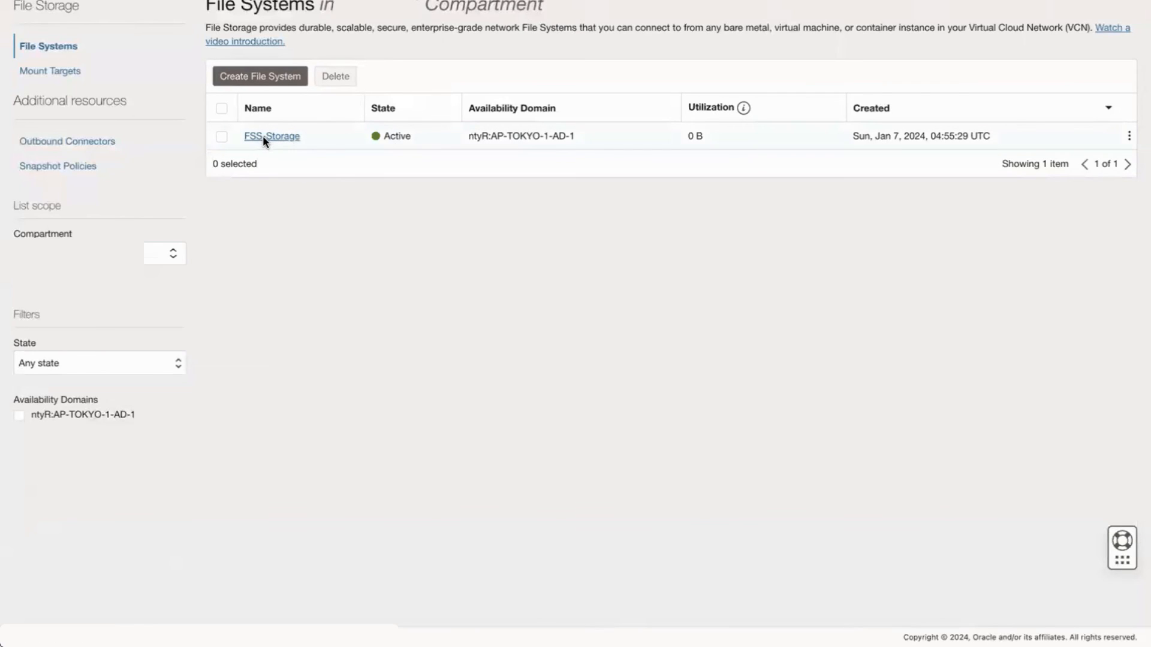
{"action": "left_click", "coordinate": [271, 136]}
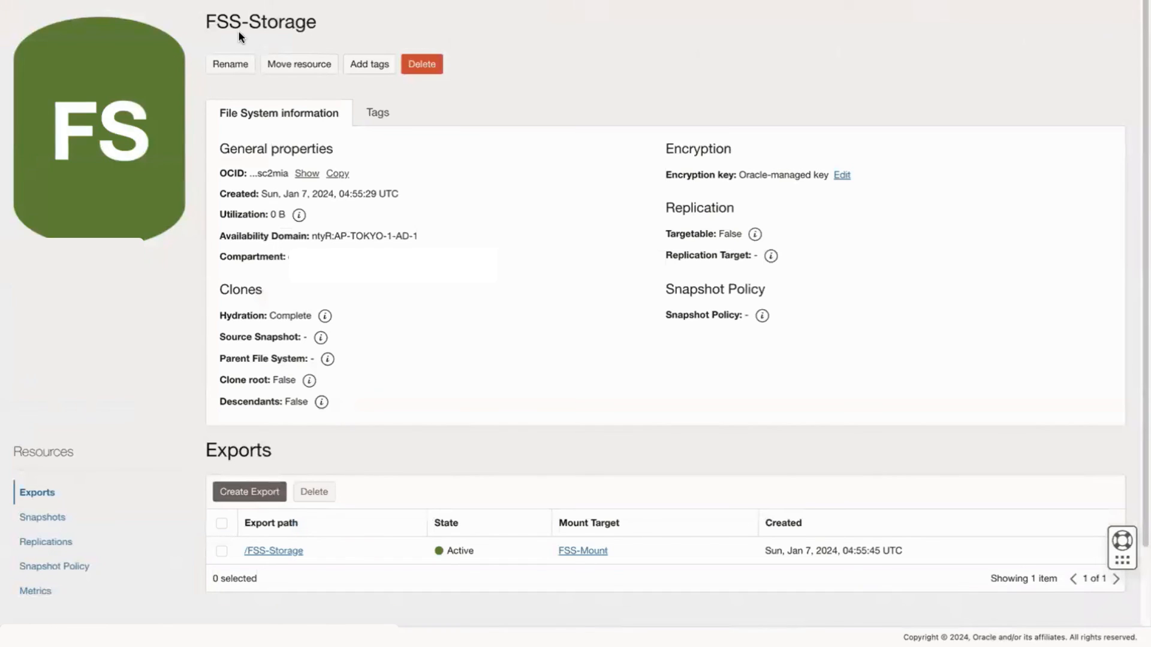